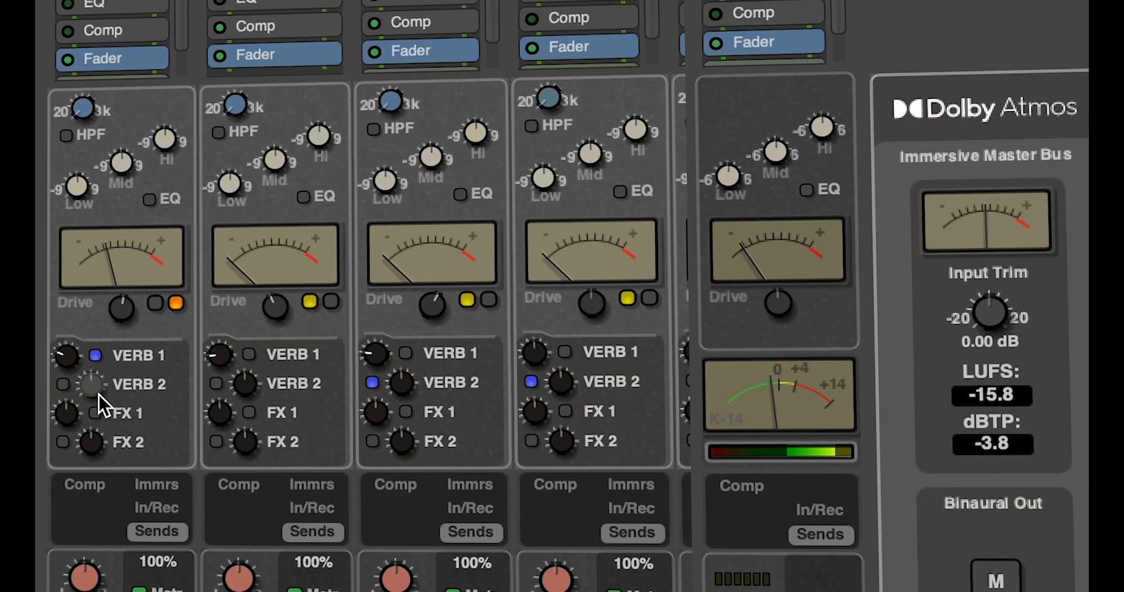
Step: Show the Editor window for the empty session containing only the Master bus
click(148, 201)
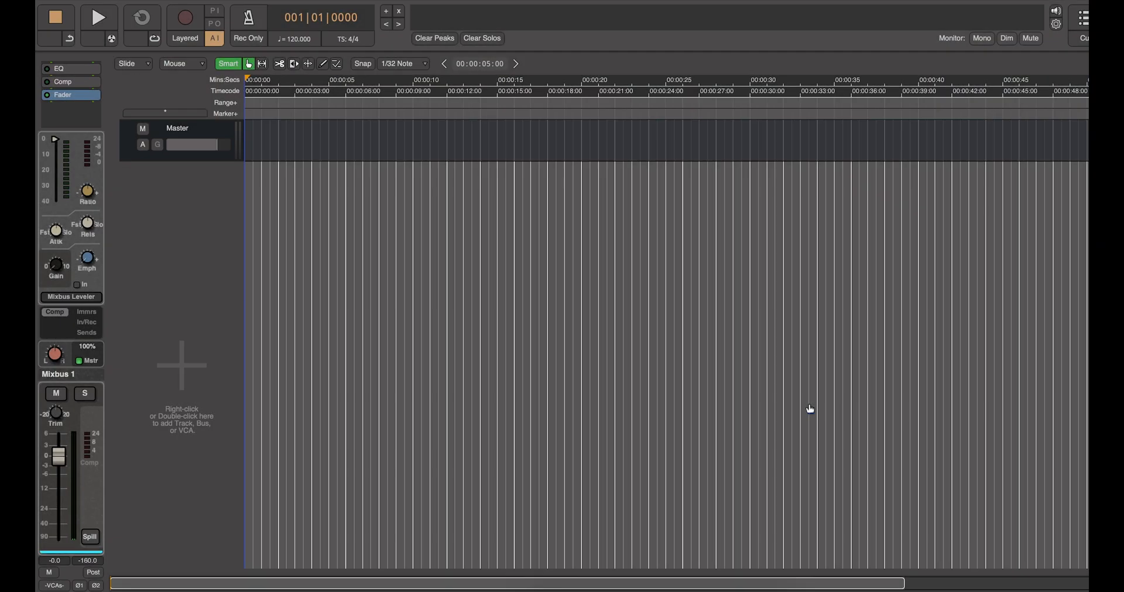
click(467, 12)
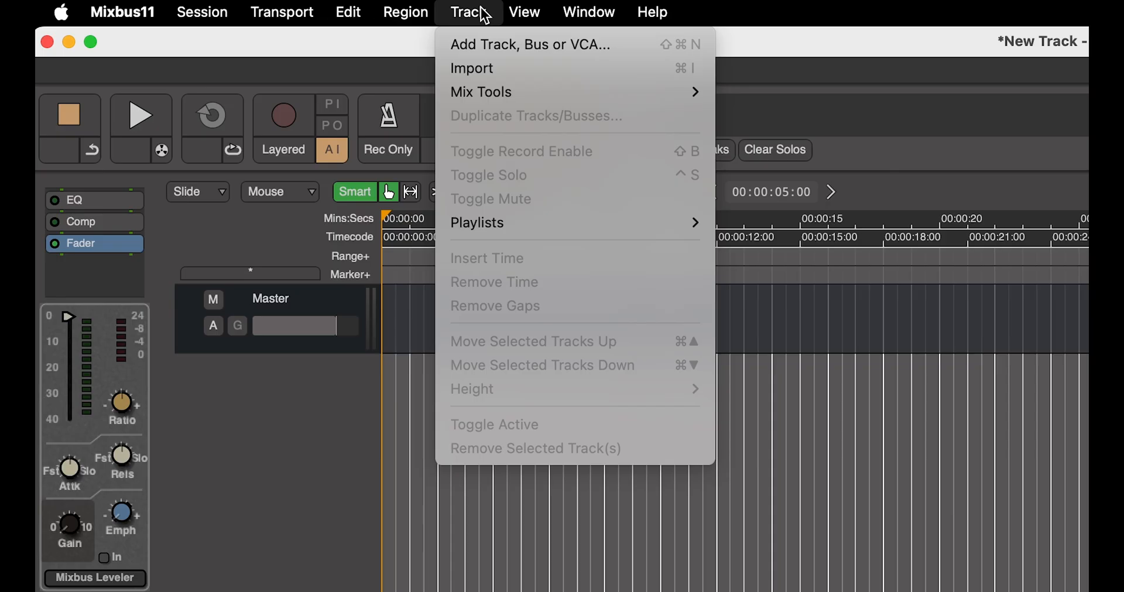
mouse_move(530, 43)
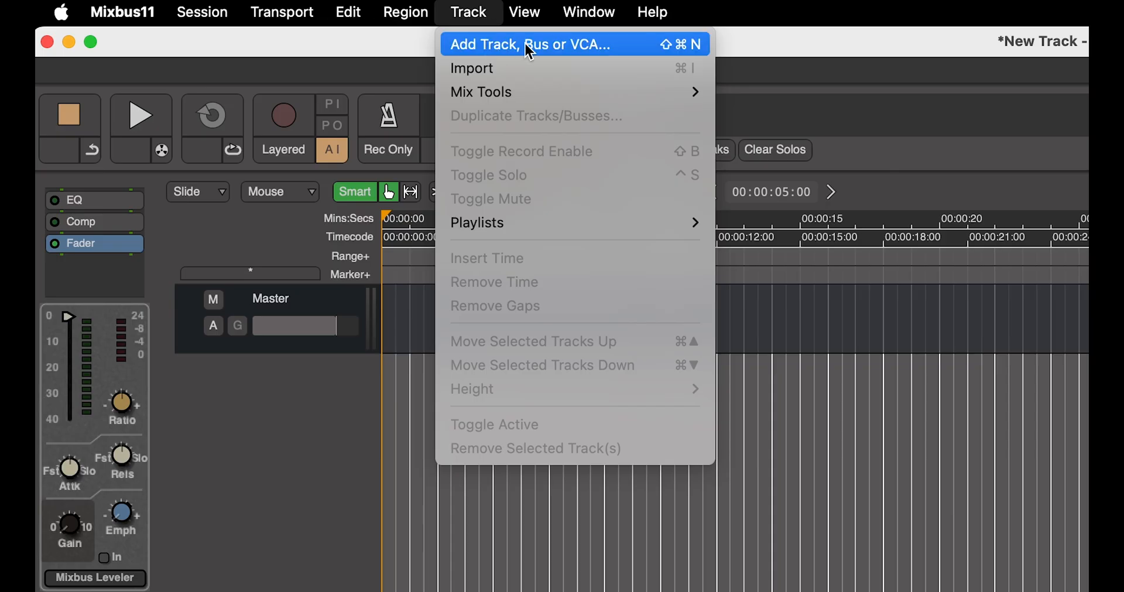
mouse_move(384, 162)
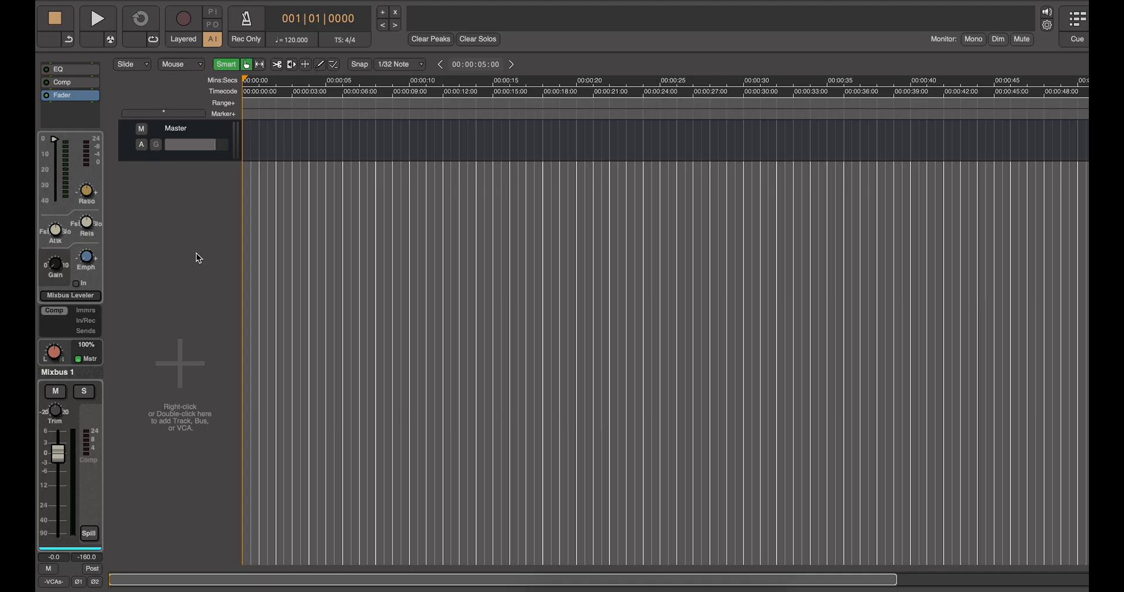
mouse_move(181, 343)
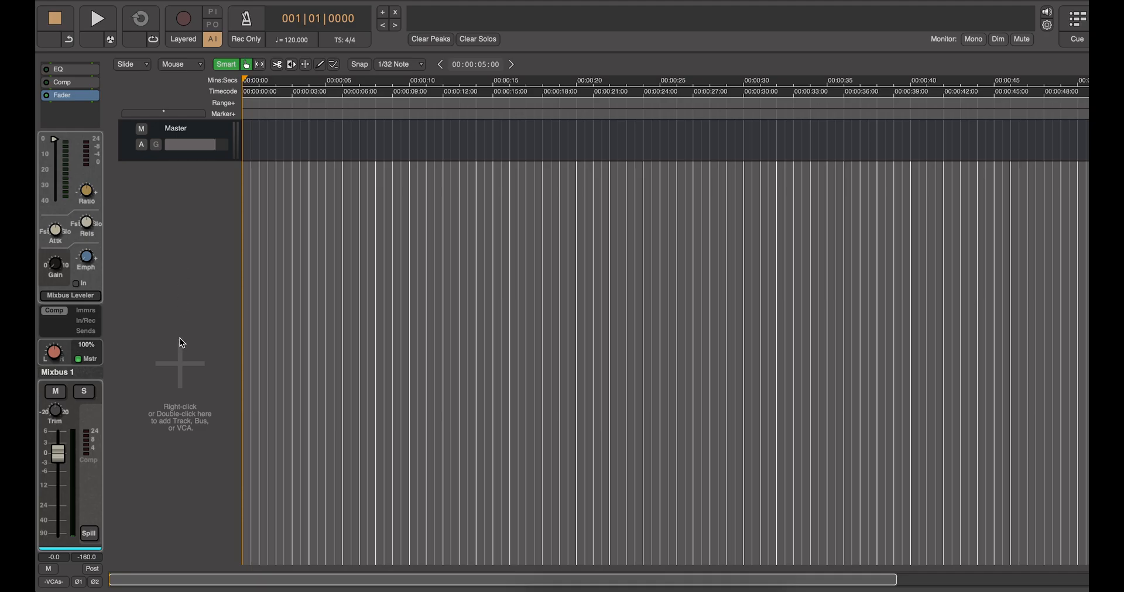
double_click(179, 362)
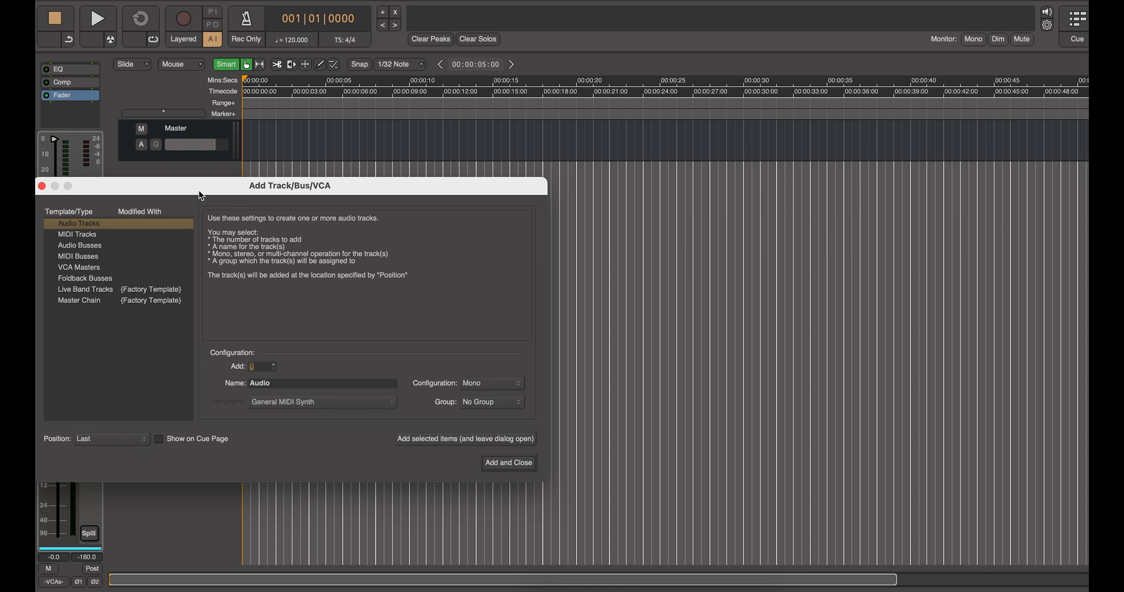
drag(291, 186, 600, 169)
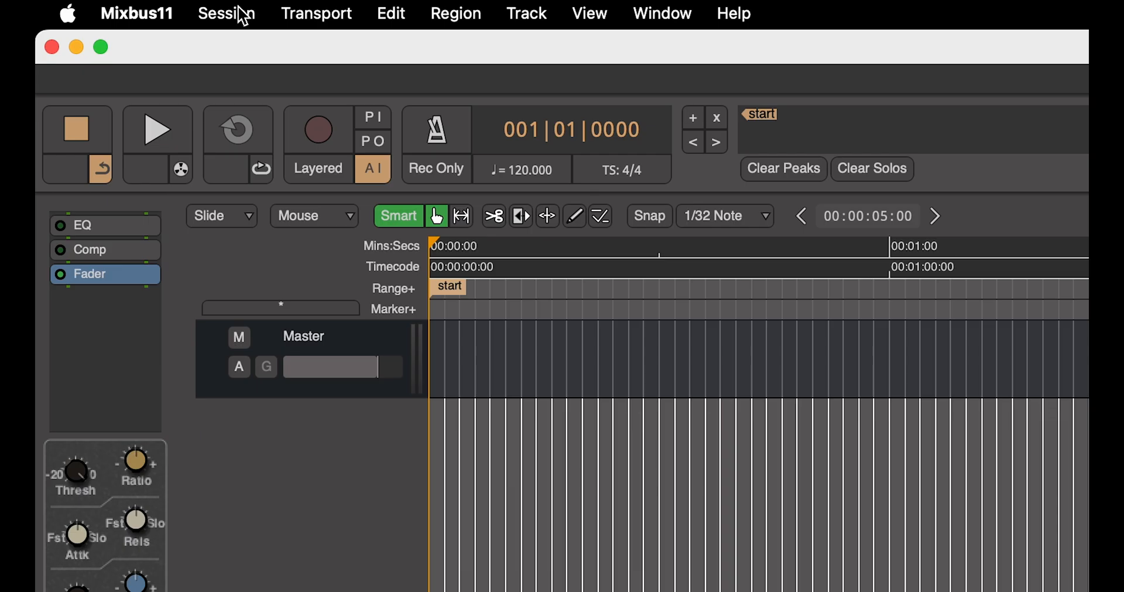
Step: Bring up Add Existing Media via Session > Import, centred on screen, listing the Forever Sun Tracks stem WAVs
click(225, 13)
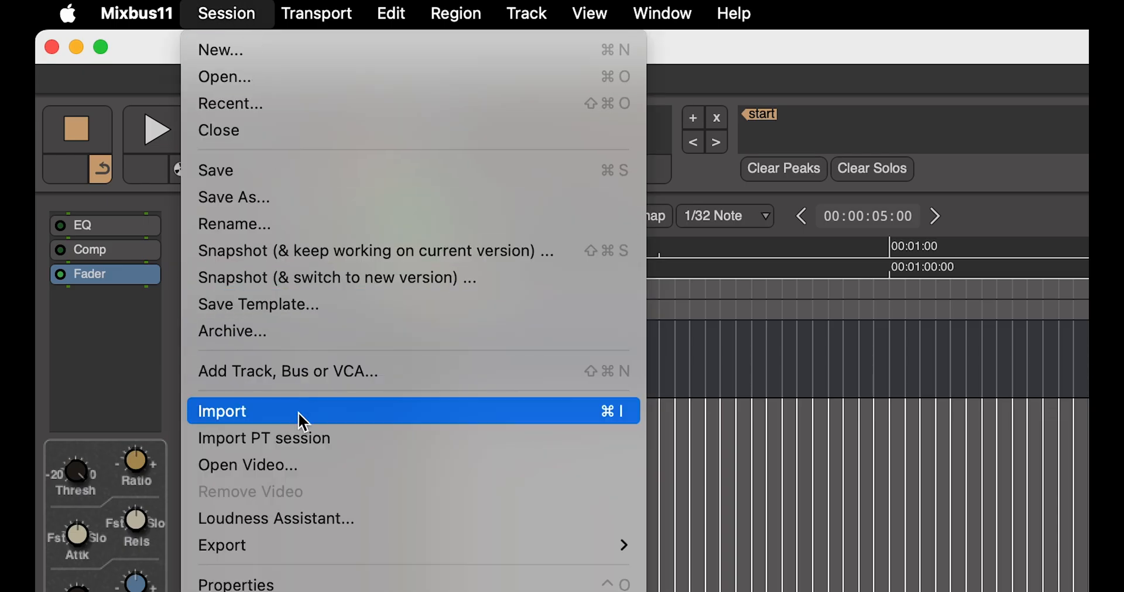
click(222, 411)
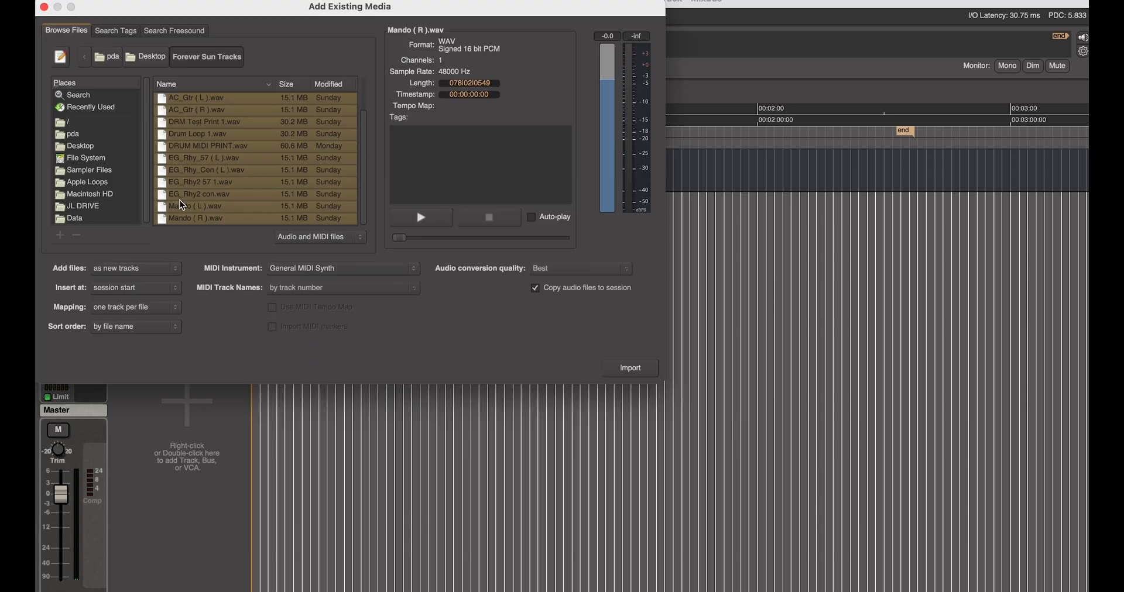
drag(350, 6, 496, 122)
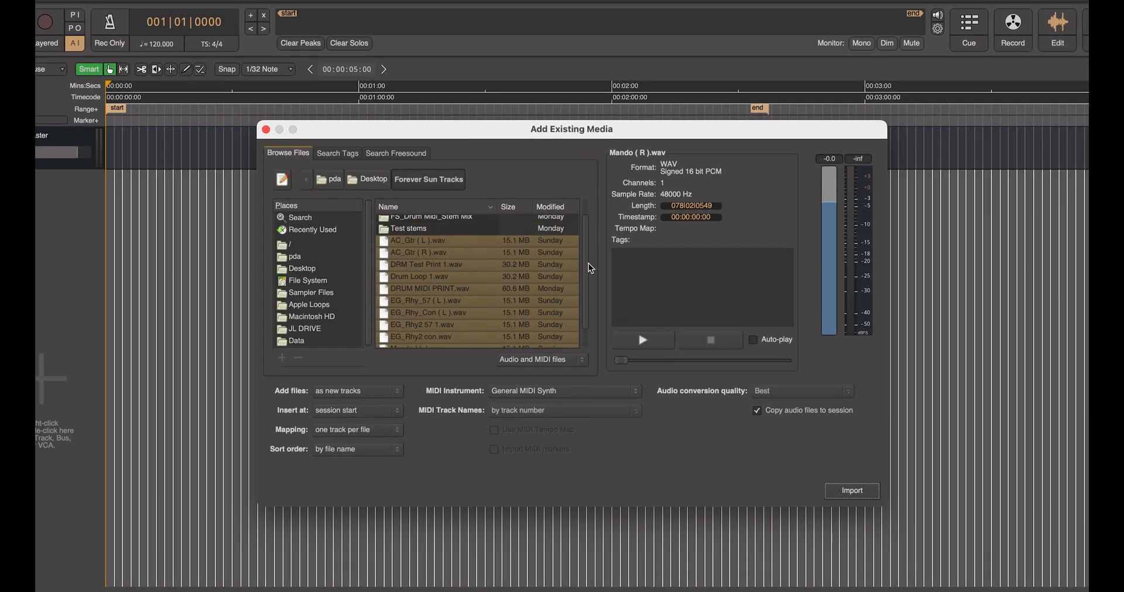
scroll(up, 3)
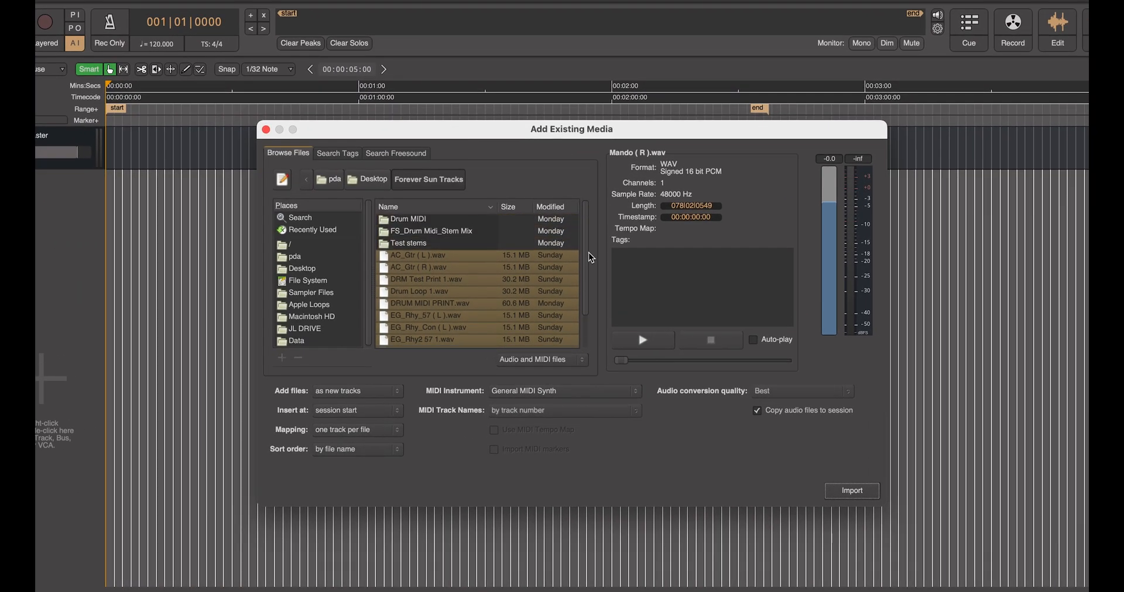